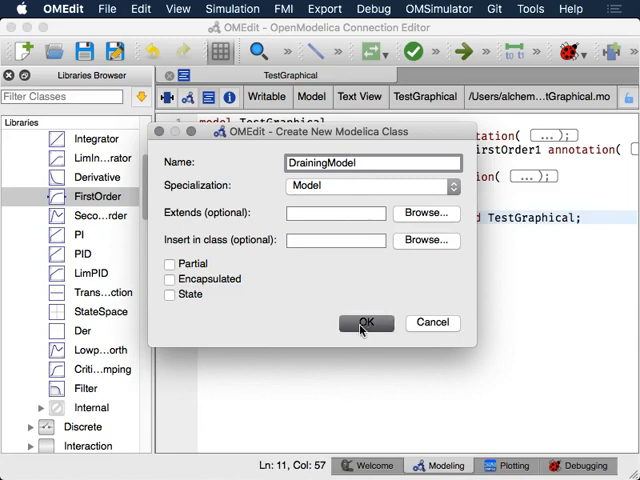
Confirm the new Modelica class named DrainingModel with Model specialization
left_click(366, 322)
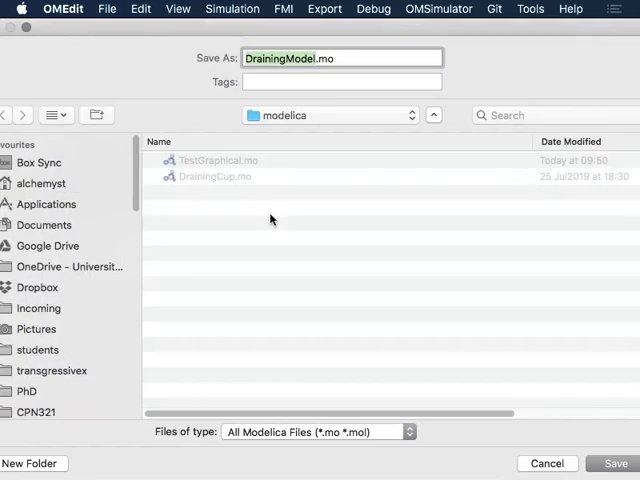
mouse_move(598, 425)
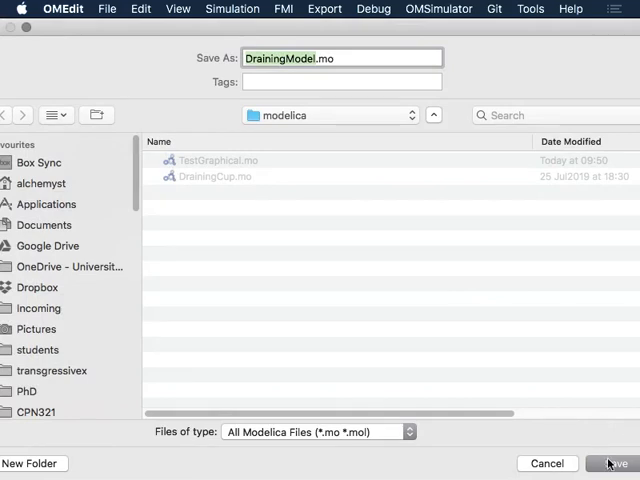
Save DrainingModel.mo into the modelica folder
left_click(611, 463)
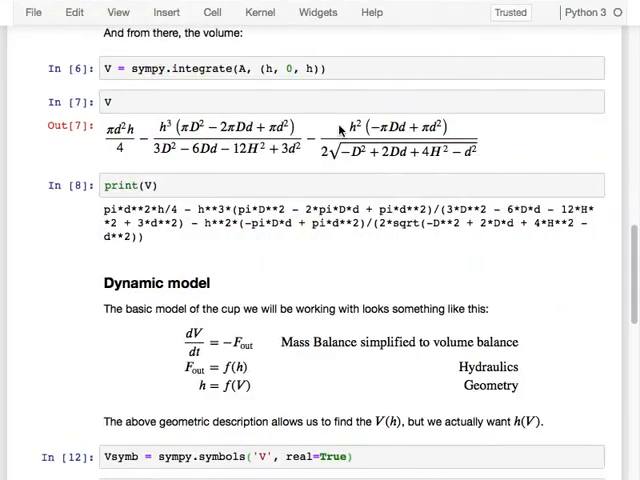
Select the LaTeX source of the Dynamic model's mass balance, hydraulics and geometry equations
scroll("down", 3)
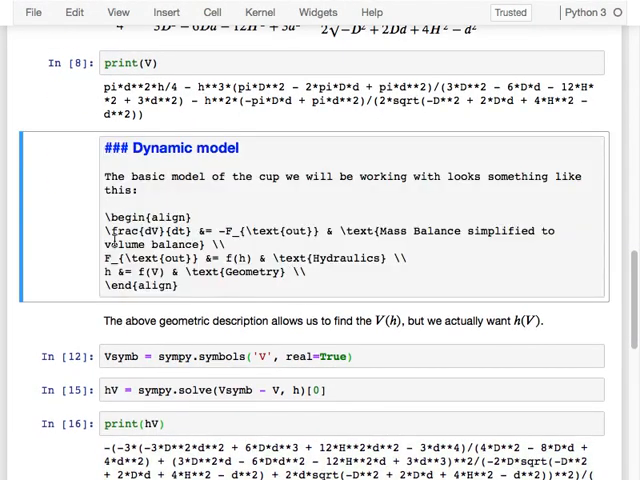
left_click_drag(102, 229, 310, 272)
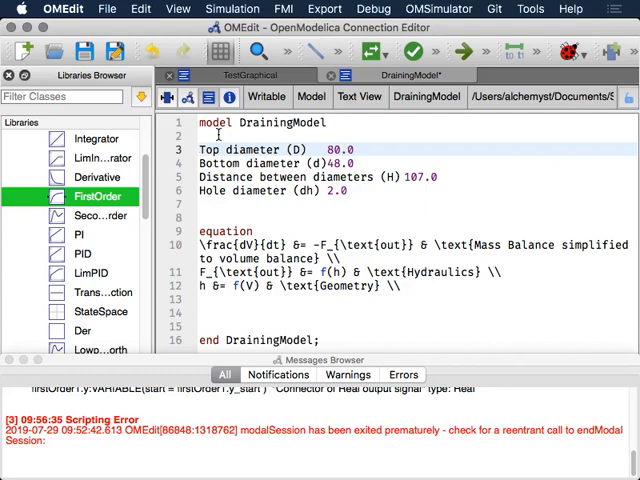
Declare parameter Real D=80.0, d=48.0, H=107.0 and dh=2.0, then start a Real declaration
type("par")
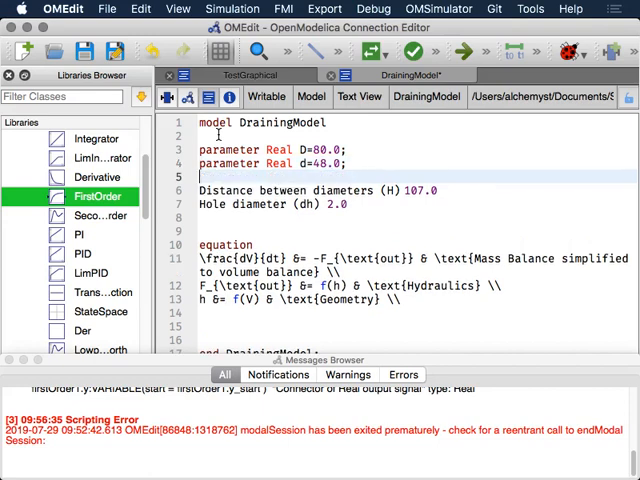
type("parameter Real H=107.0;")
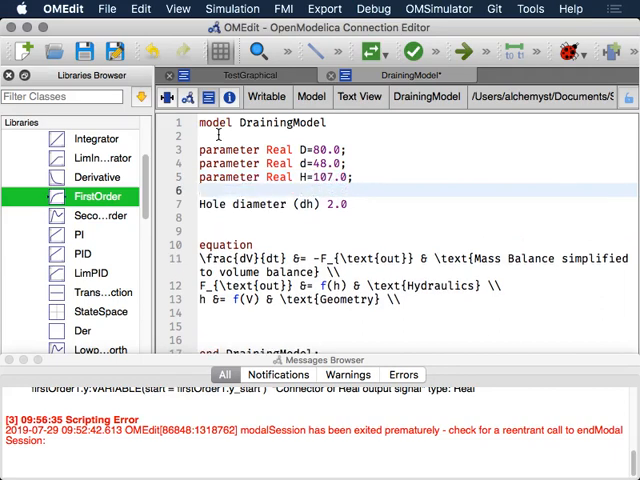
type("parameter Real dh) 2.0")
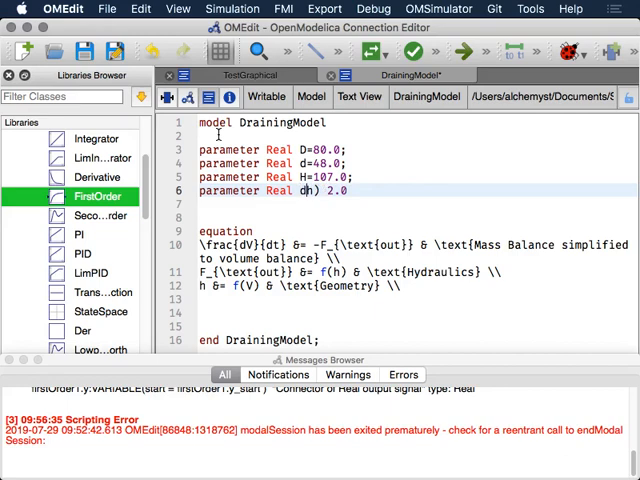
type("=2.0;")
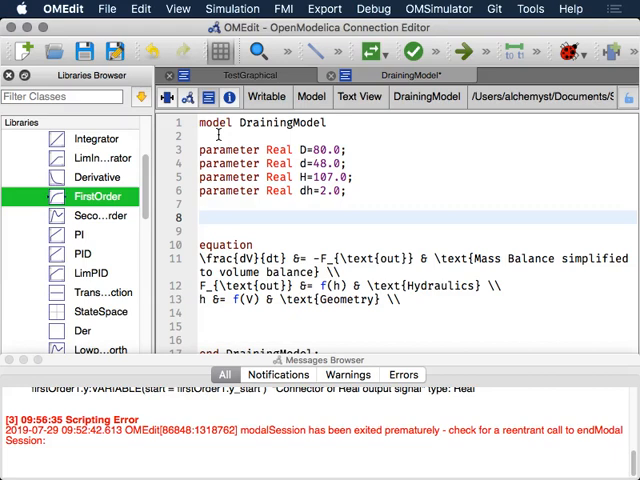
type("Real")
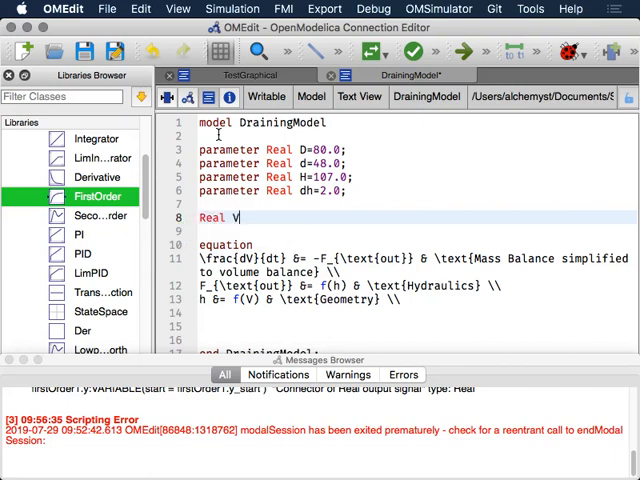
Add the declarations 'Real V;', 'Real h;' and 'Real Fout;' below the parameters
type("V;")
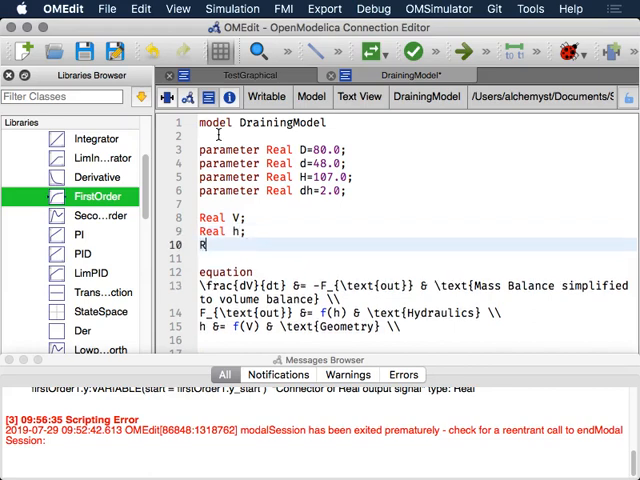
type("eal")
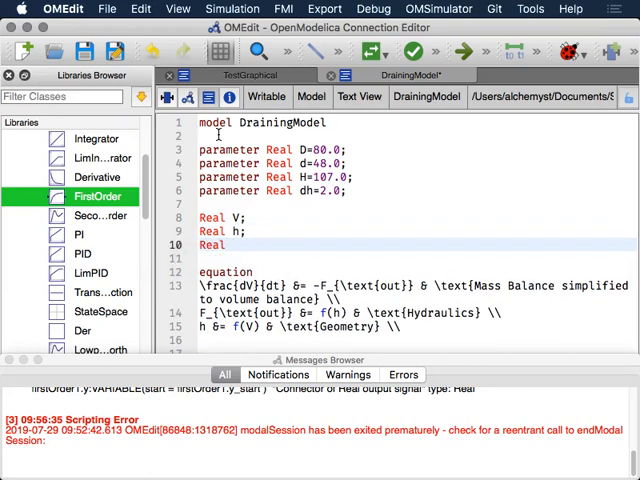
type("Fout;")
left_click(414, 292)
type("der(V)")
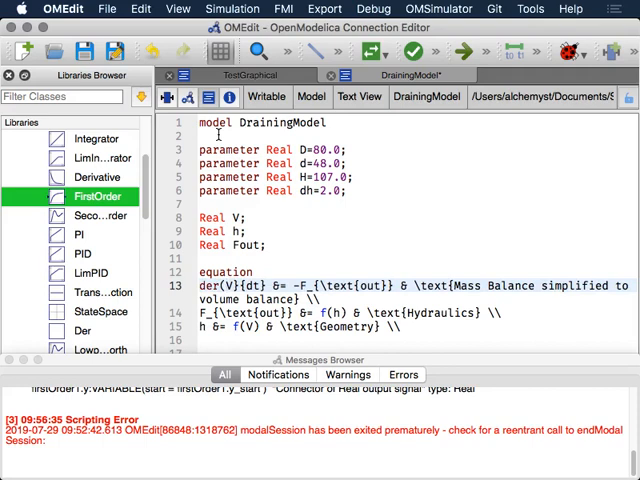
Rewrite the LaTeX mass balance as der(V) = -Fout and add 'Fout = k * h;'
double_click(225, 286)
type("der(V) = -Fout;")
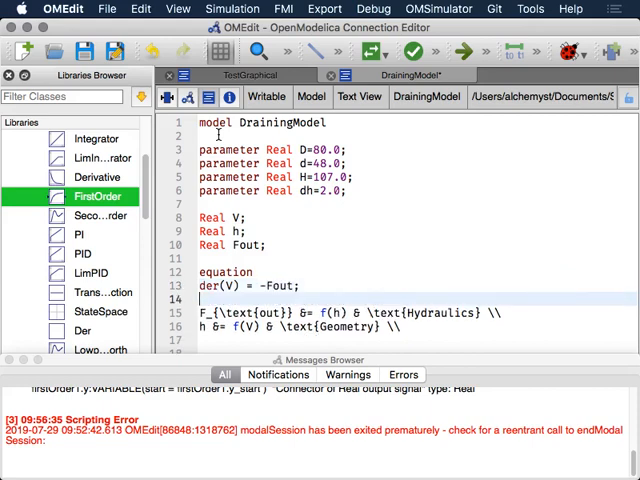
type("Fout = k *")
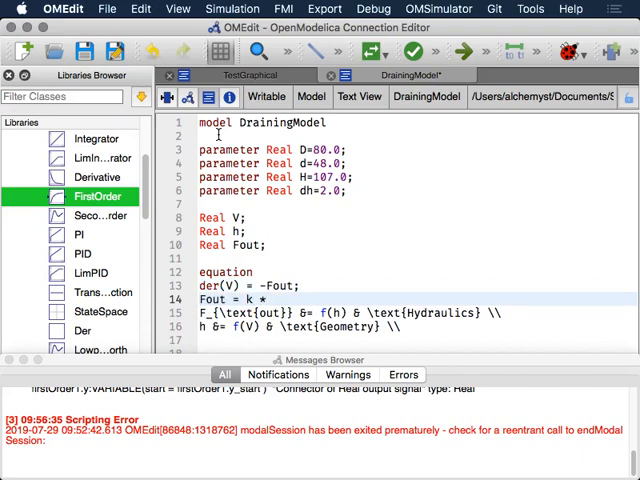
type("h;")
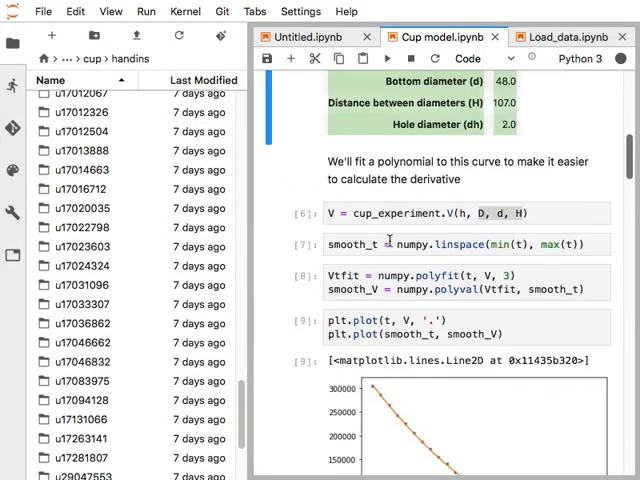
scroll("down", 3)
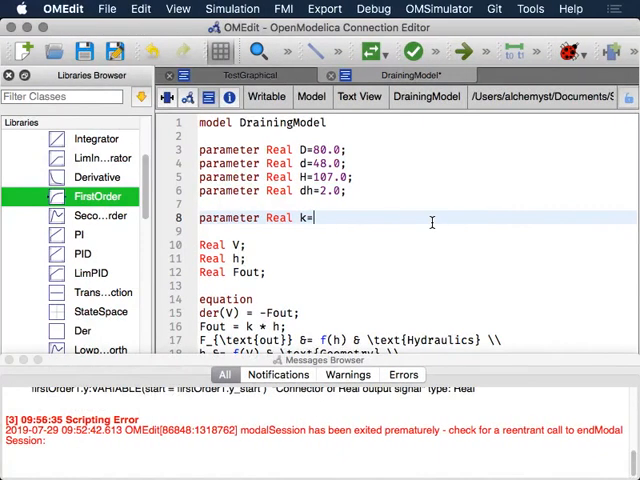
Add 'parameter Real k=33;' below the dimension parameters
type("33;")
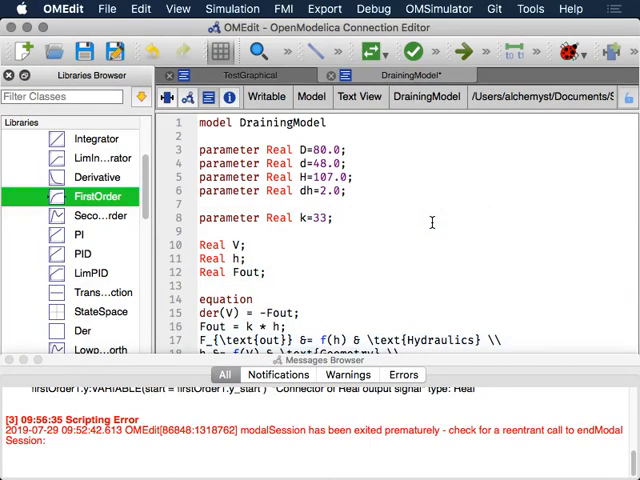
mouse_move(414, 252)
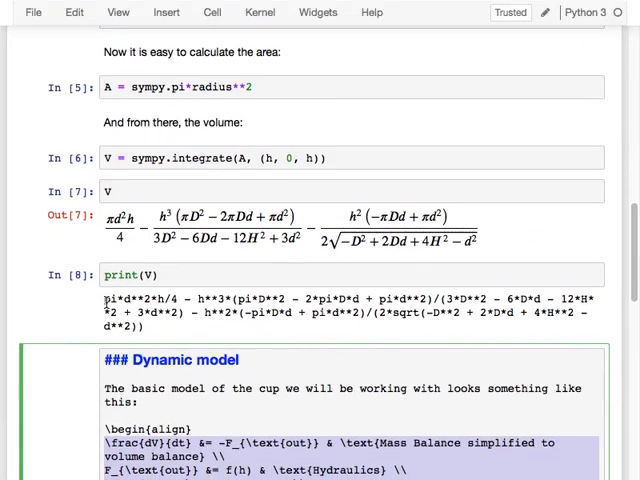
mouse_move(242, 207)
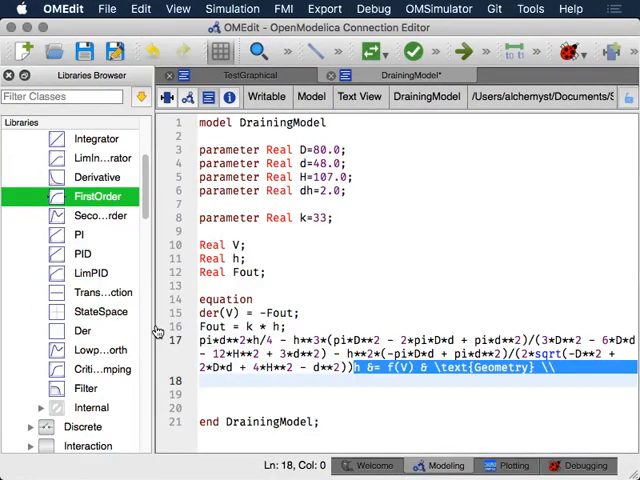
Remove the leftover LaTeX and prefix the first pi with Modelica.Constants
key("Delete")
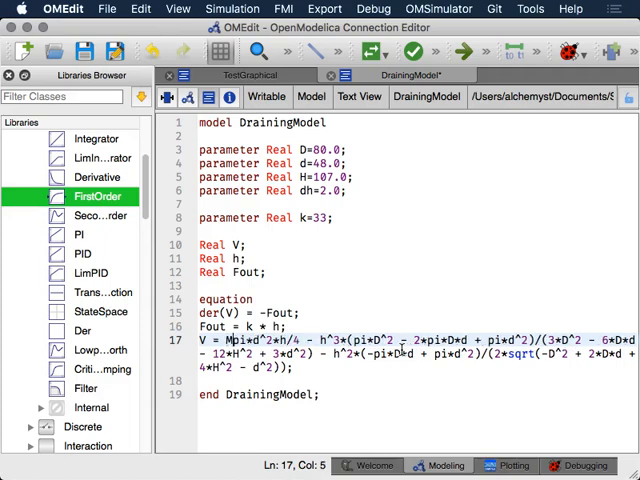
type("Modelica.")
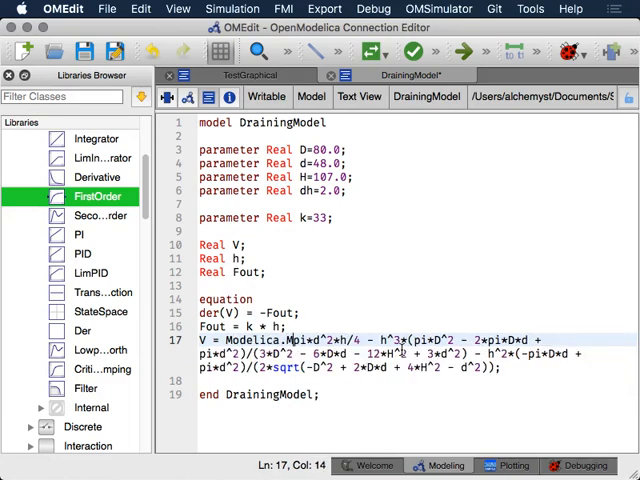
type("Constants.")
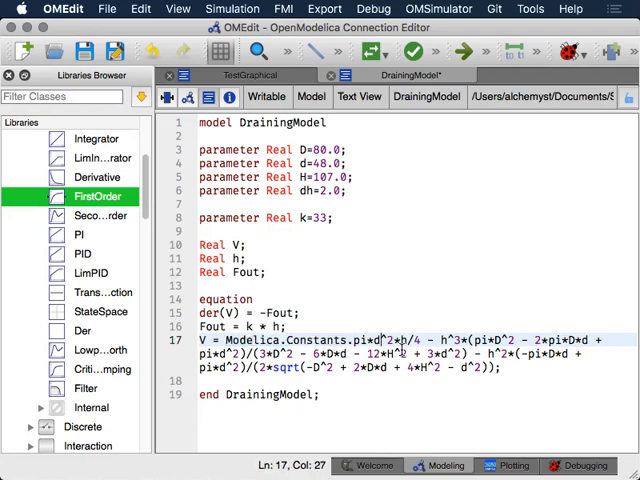
Try replacing pi via Find/Replace, then declare 'constant Real pi=Modelica.Constants.pi;'
key("ctrl+f")
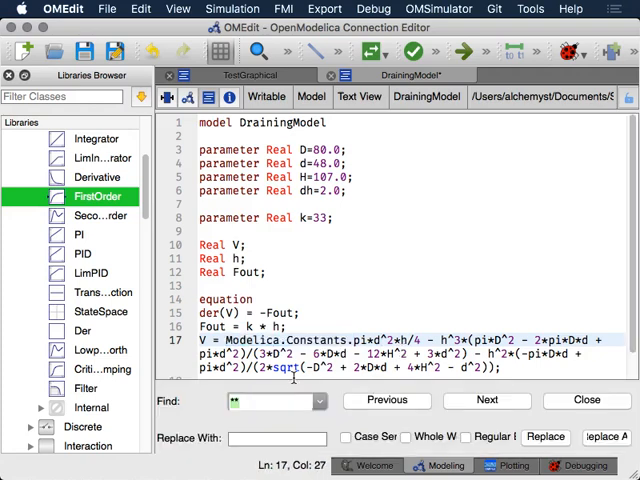
type("Modelica.Constants.")
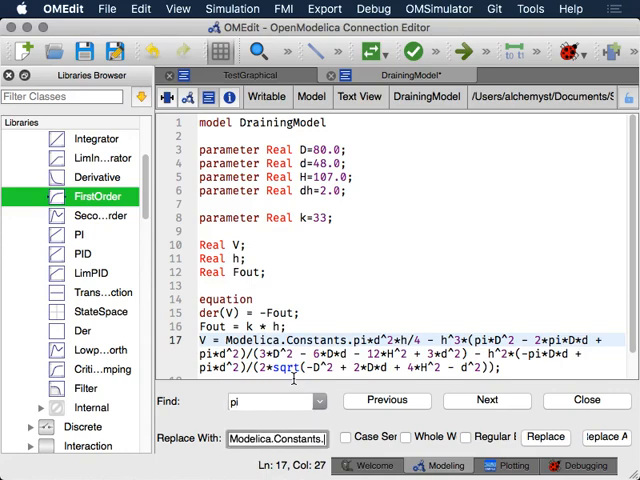
left_click(487, 401)
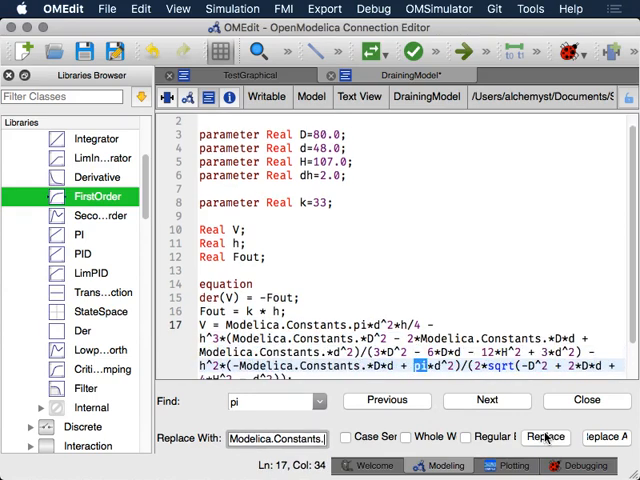
left_click(545, 437)
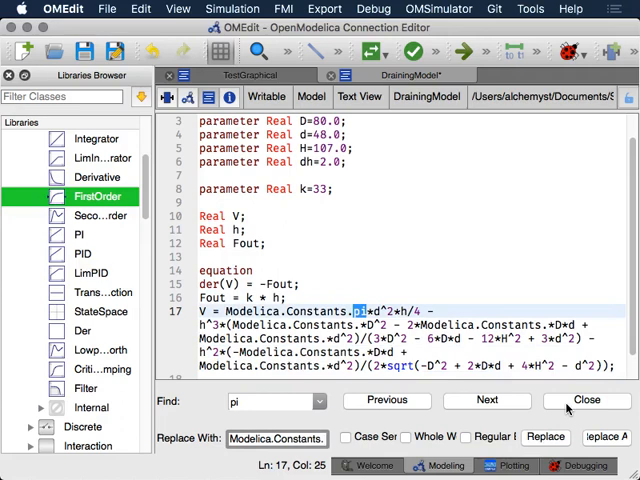
left_click(585, 400)
type("constant Real")
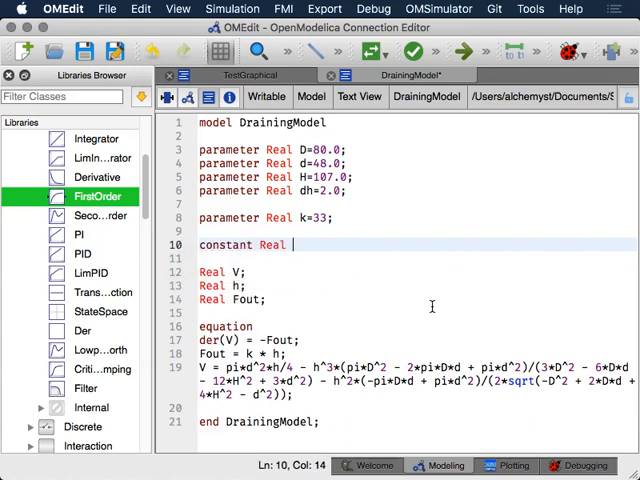
type("pi=Modelica.Constan")
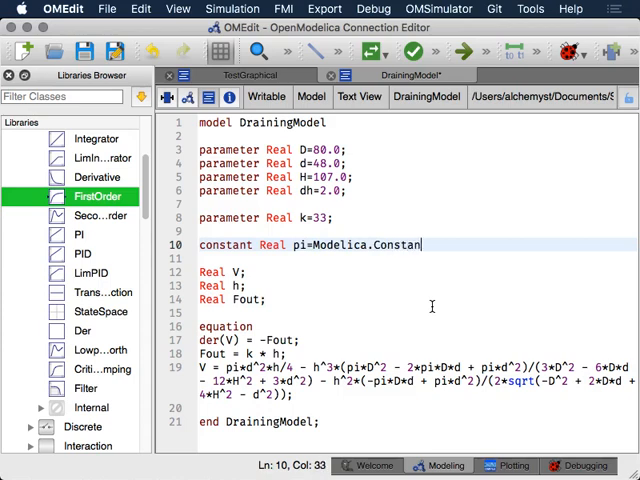
type("ts.pi;")
type("initial")
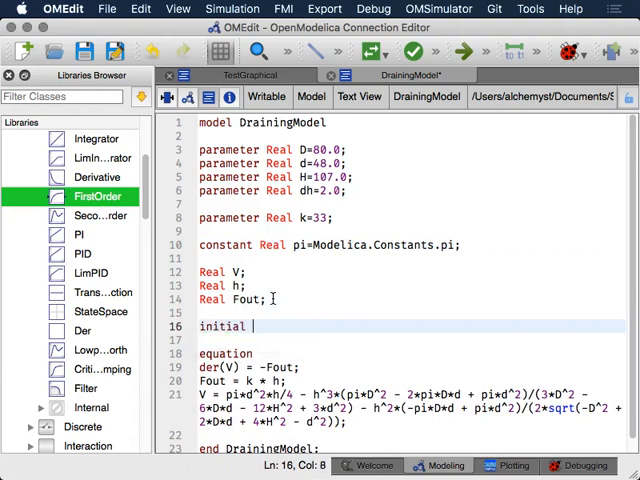
Finish the 'initial equation' heading and begin an initial condition for h
type("equation")
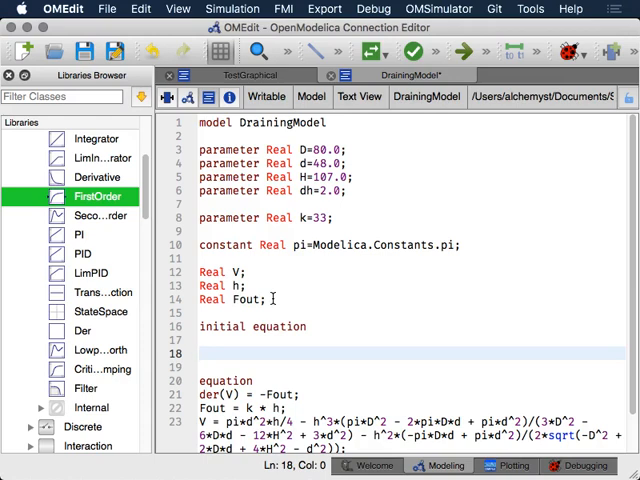
type("h")
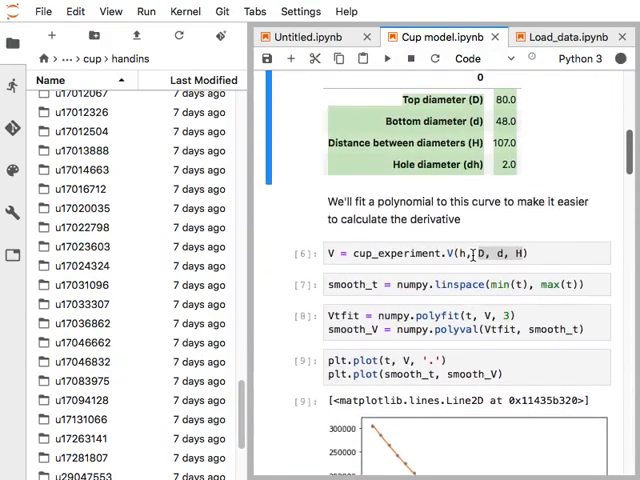
scroll("down", 3)
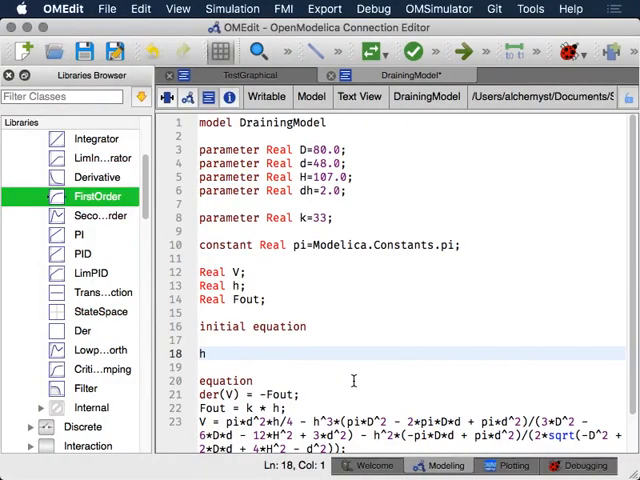
Set h's initial value with '= 100;' and enter a 300 s simulation stop time
type("= 100;")
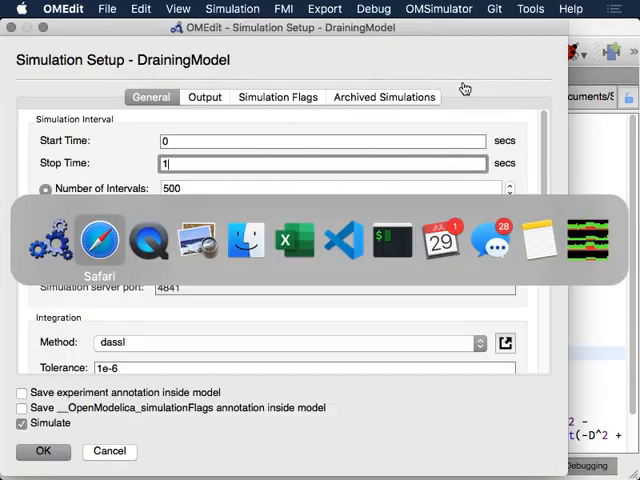
left_click(99, 240)
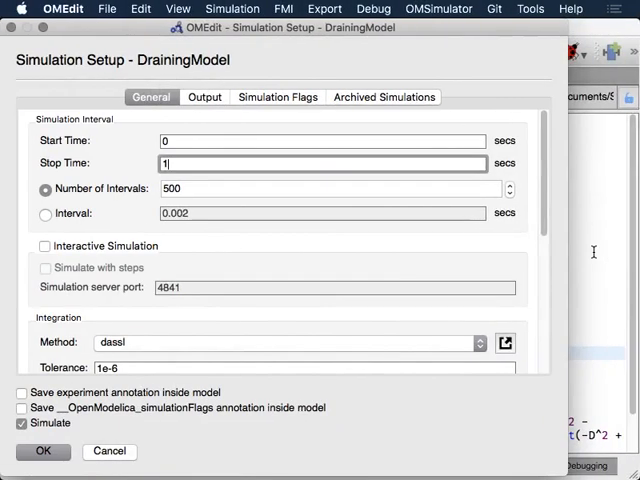
type("300")
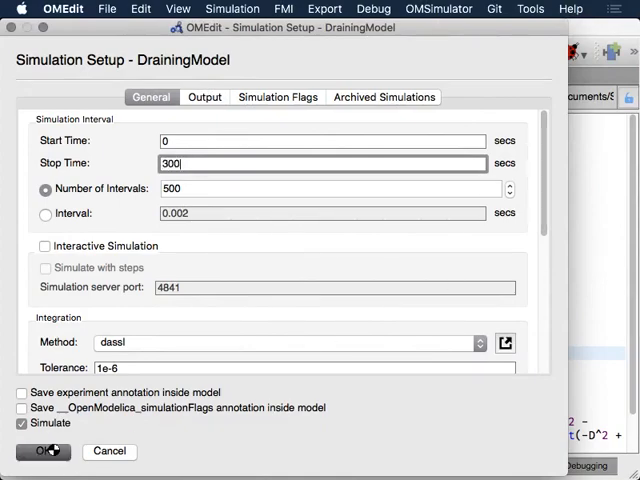
left_click(42, 451)
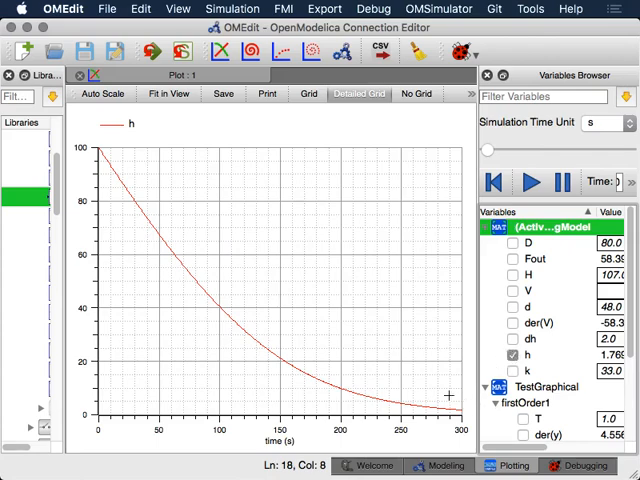
mouse_move(420, 202)
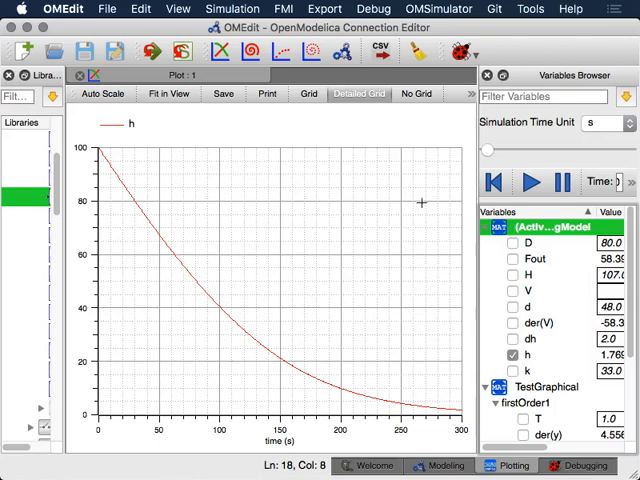
mouse_move(508, 243)
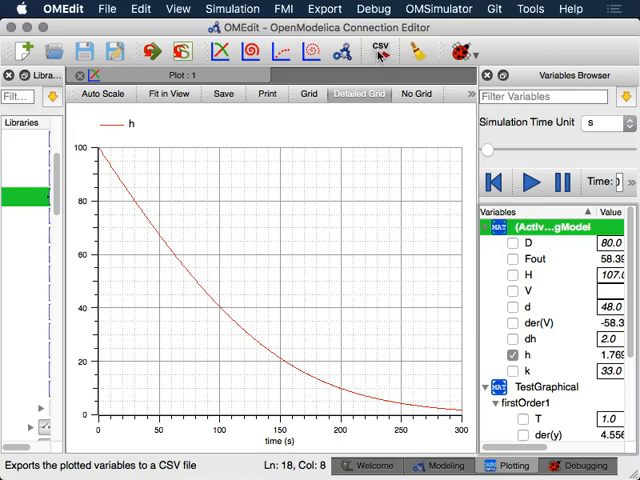
mouse_move(380, 52)
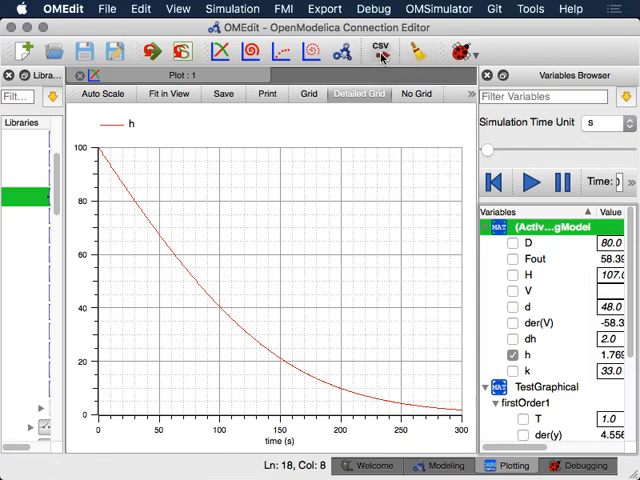
Save the plotted variables as exportedVariables.csv in the modelica folder
left_click(380, 50)
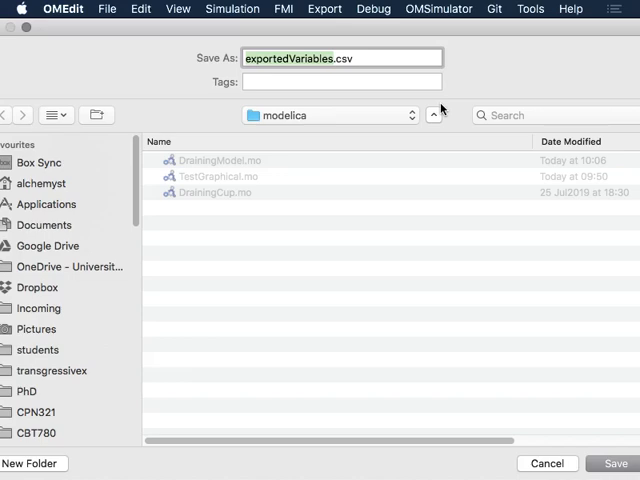
mouse_move(533, 373)
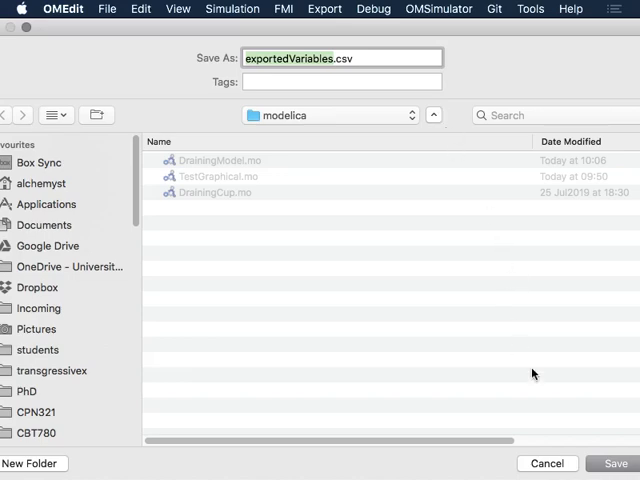
left_click(615, 463)
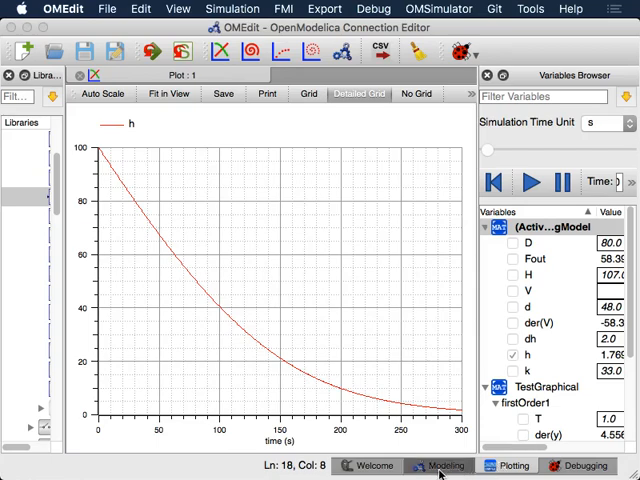
left_click(440, 465)
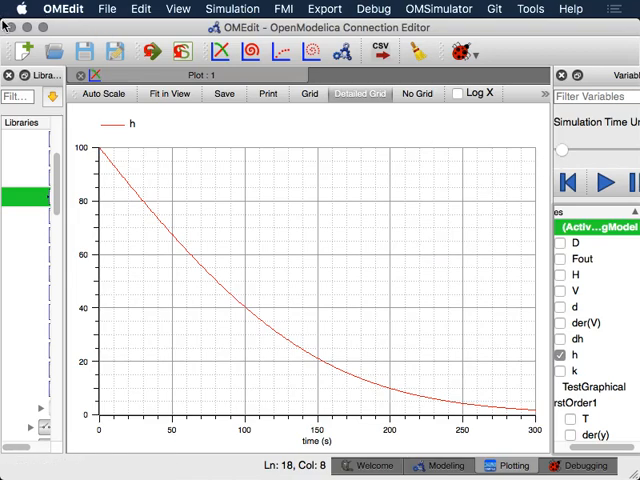
mouse_move(80, 30)
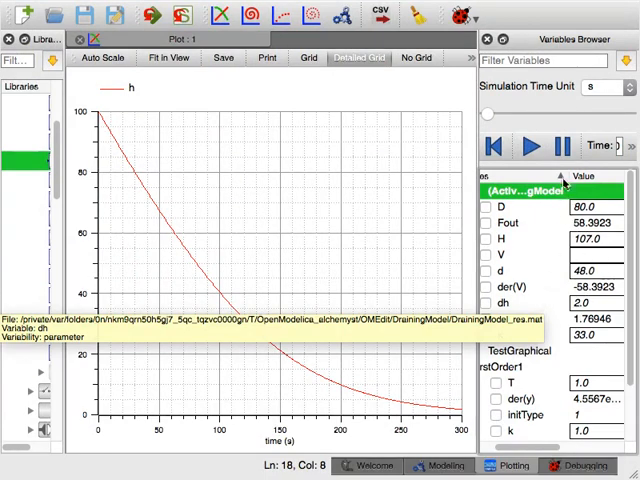
Enter 200 as parameter H's value in the Variables Browser
left_click(489, 318)
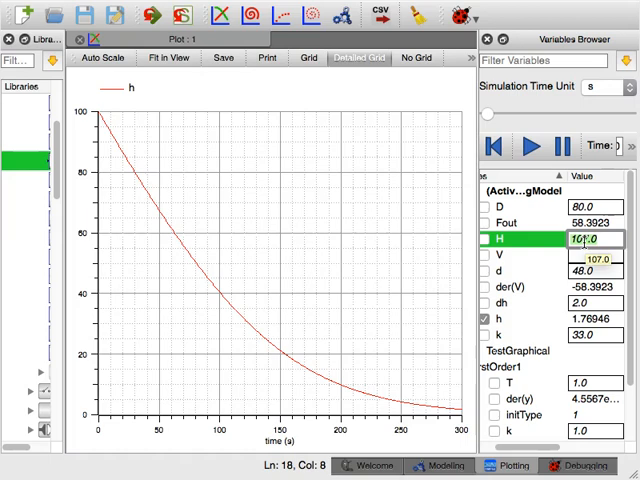
type("200")
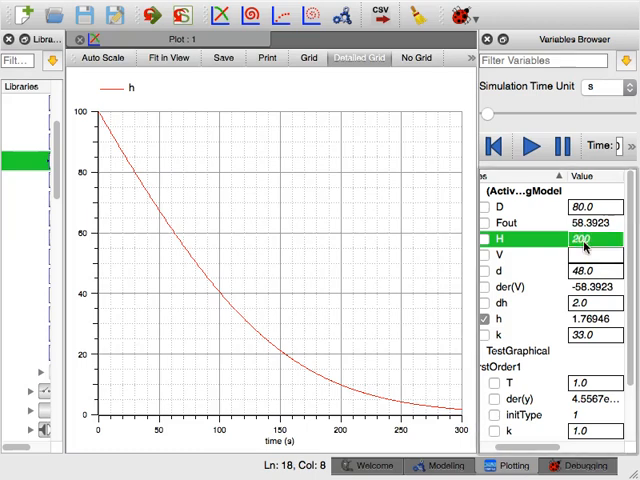
mouse_move(155, 15)
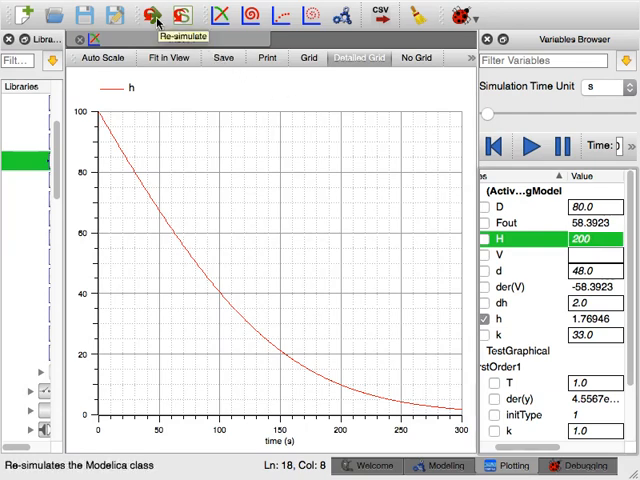
Re-simulate DrainingModel using the updated H value of 200
left_click(154, 17)
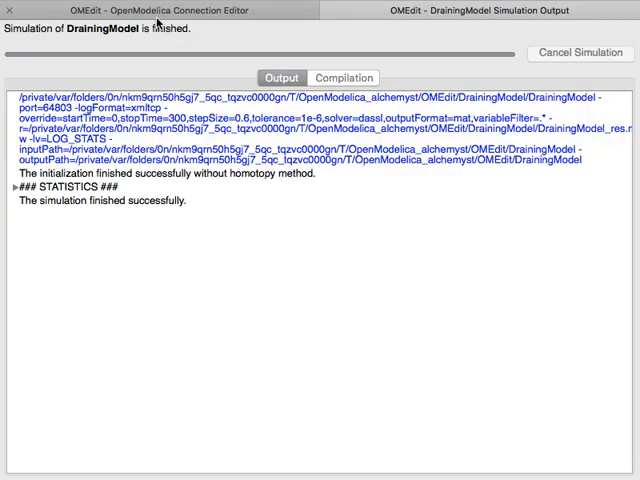
mouse_move(155, 22)
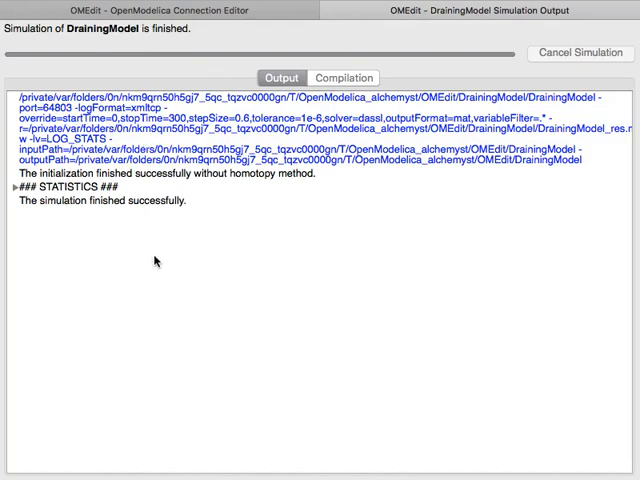
mouse_move(157, 262)
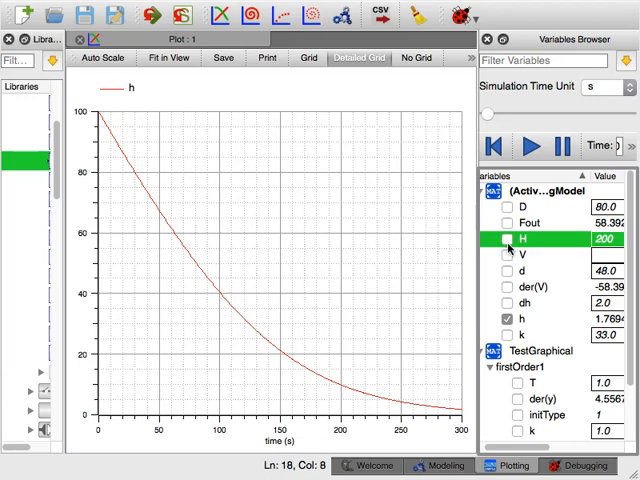
left_click(507, 239)
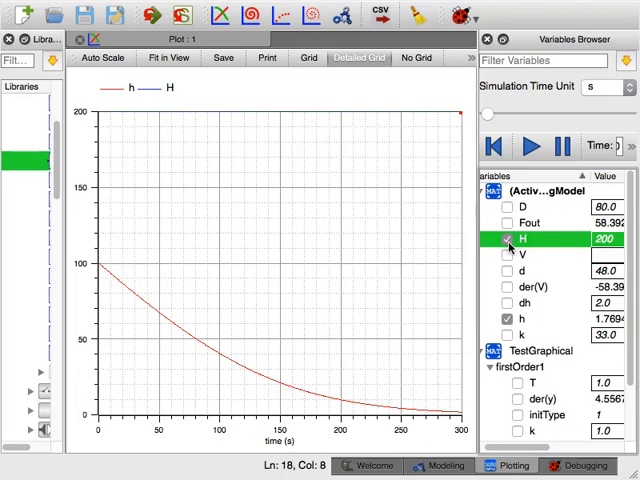
left_click(507, 239)
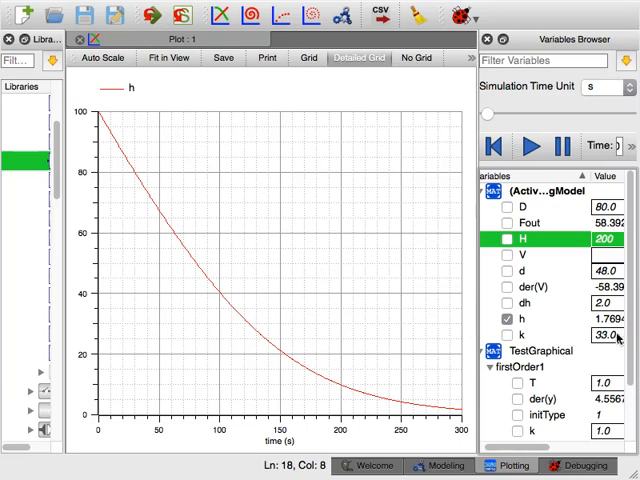
left_click(540, 227)
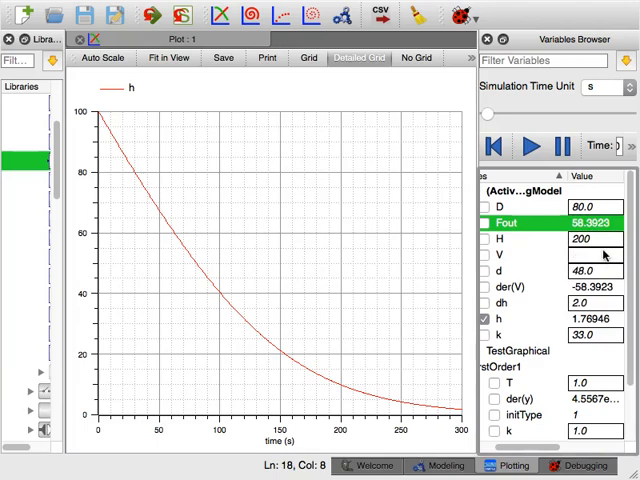
mouse_move(517, 222)
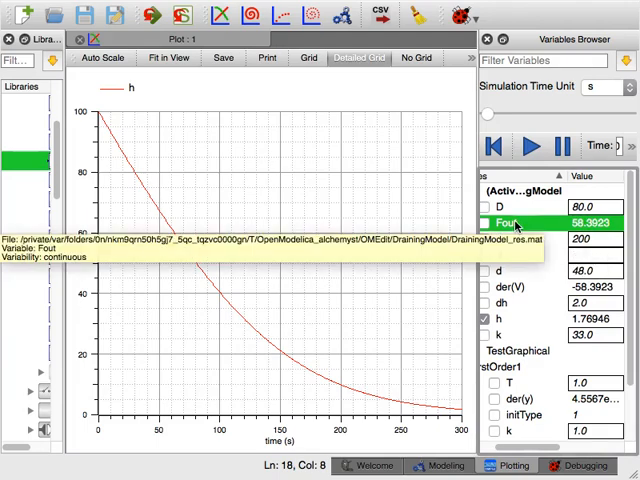